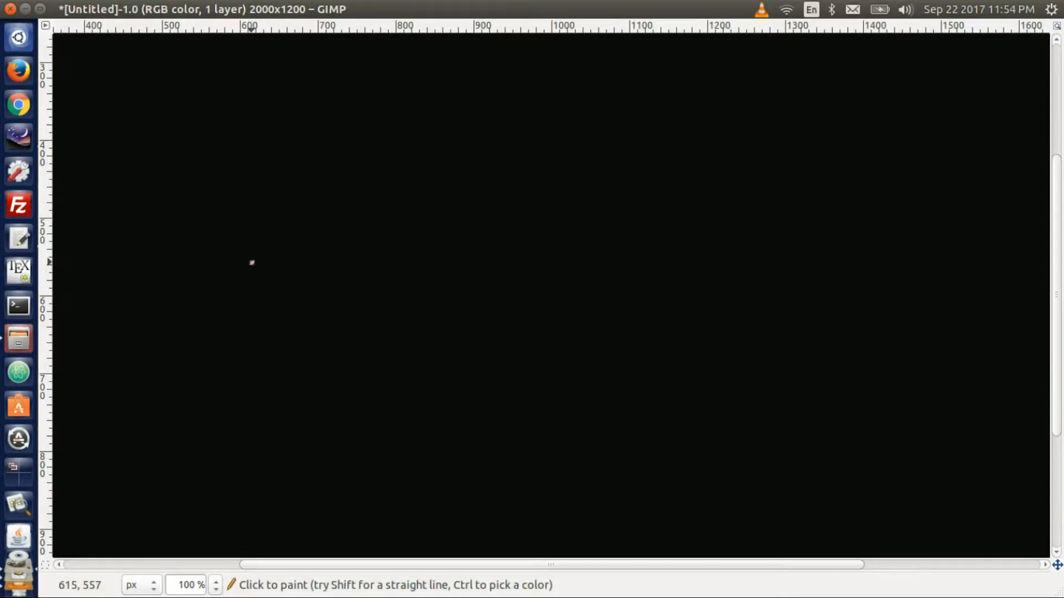
# - Sketch a pink Earth circle labelled E in a dotted orbit with a satellite, arrows down and up, and a circled 1 below
pyautogui.moveTo(233, 272); pyautogui.dragTo(268, 302)
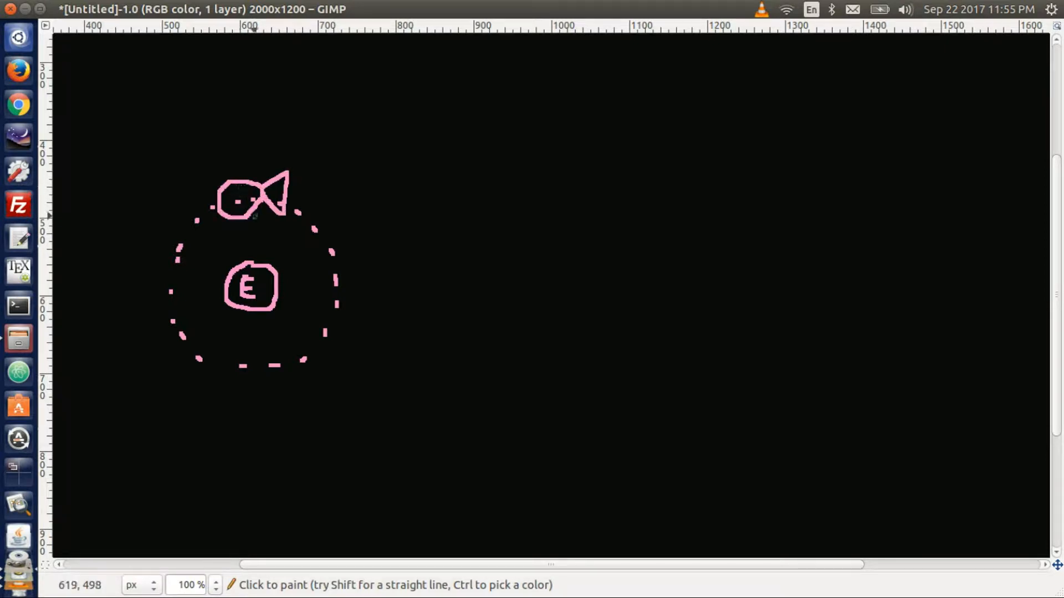
pyautogui.moveTo(264, 217); pyautogui.dragTo(264, 251)
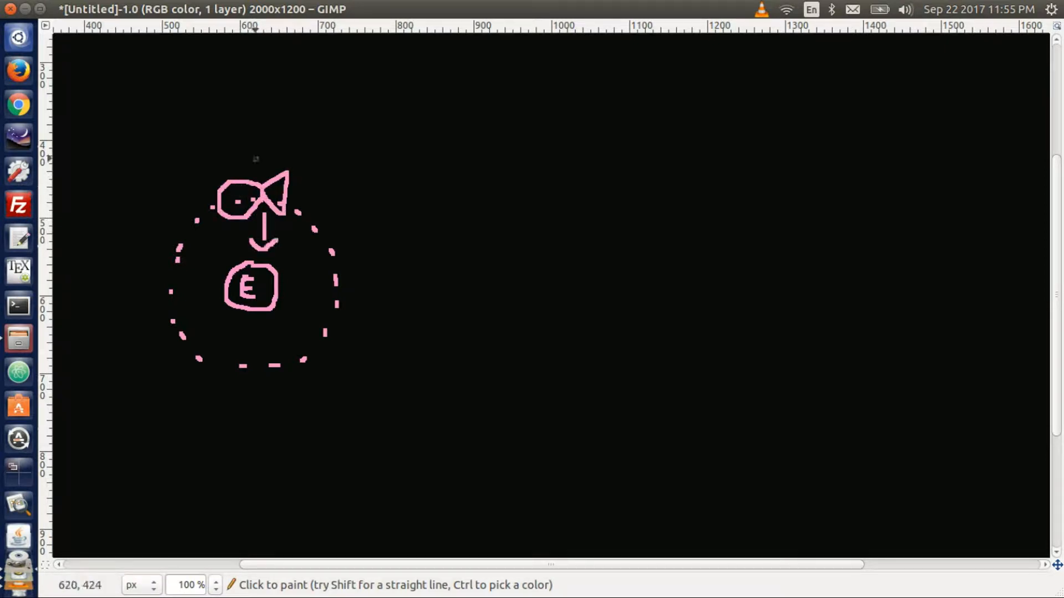
pyautogui.moveTo(256, 157); pyautogui.dragTo(256, 81)
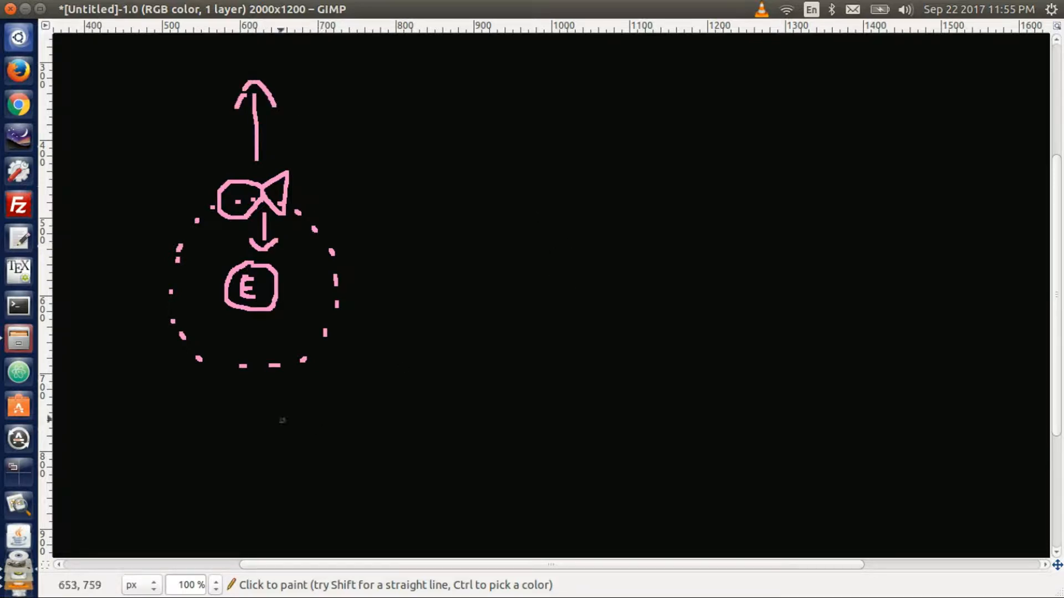
pyautogui.moveTo(255, 403); pyautogui.dragTo(309, 461)
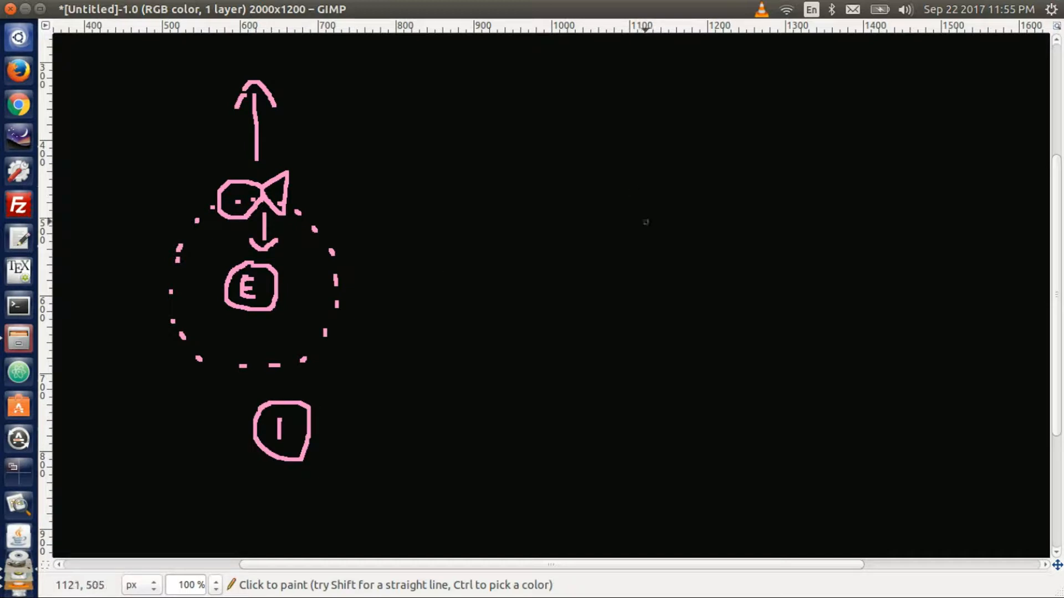
# - Draw a second E circle inside two dotted orbits with a filled satellite on top and a 2 beside it
pyautogui.moveTo(563, 252); pyautogui.dragTo(614, 292)
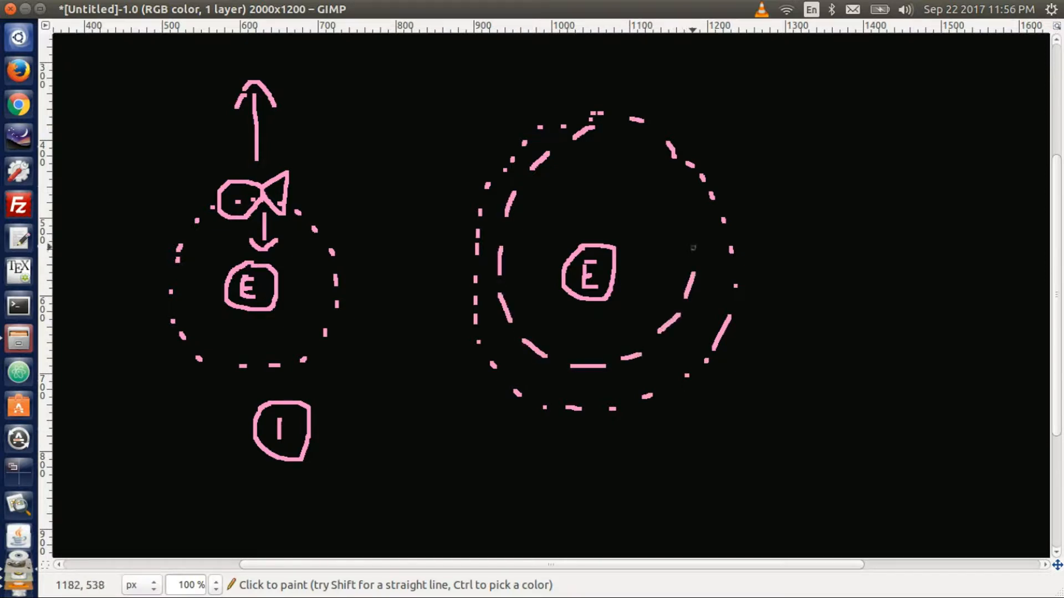
pyautogui.moveTo(729, 51); pyautogui.dragTo(756, 102)
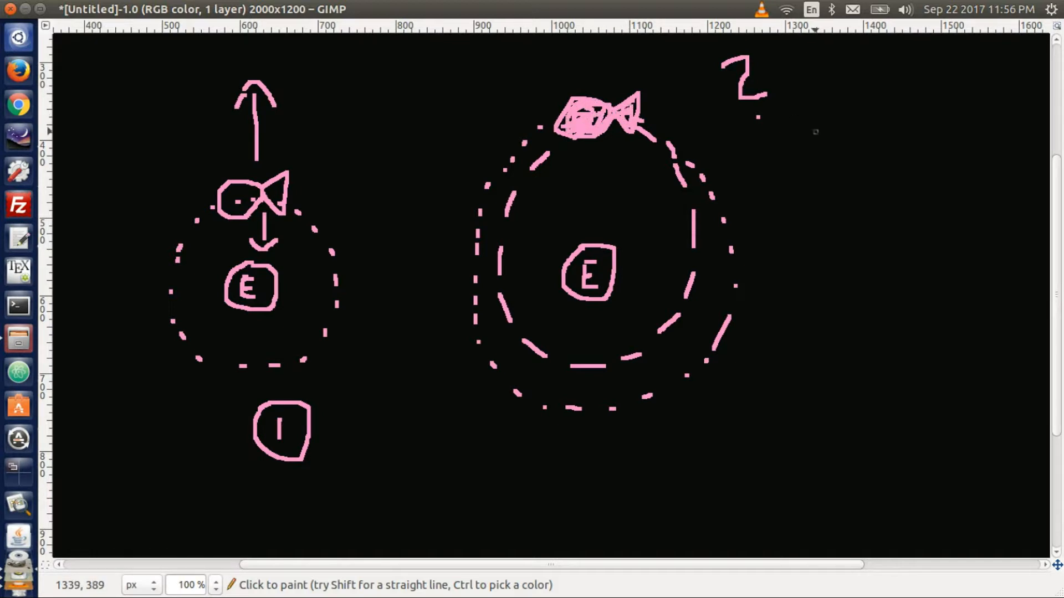
pyautogui.moveTo(767, 136); pyautogui.dragTo(790, 156)
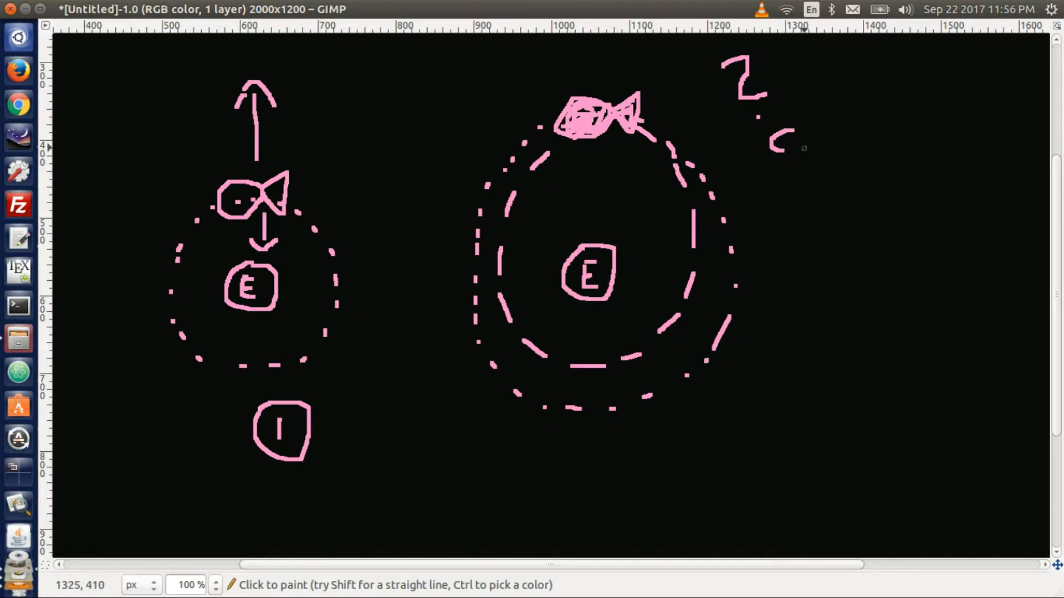
# - Handwrite 'conic section + Newton step up from' with a small circle, arrow and a larger circle below
pyautogui.moveTo(774, 150); pyautogui.dragTo(862, 156)
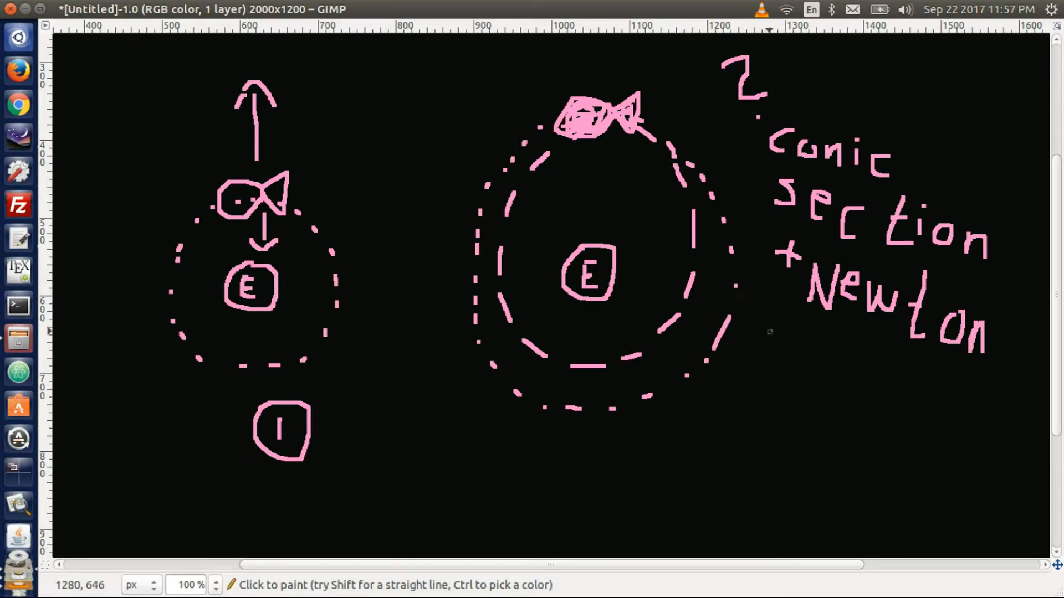
pyautogui.moveTo(746, 345); pyautogui.dragTo(801, 359)
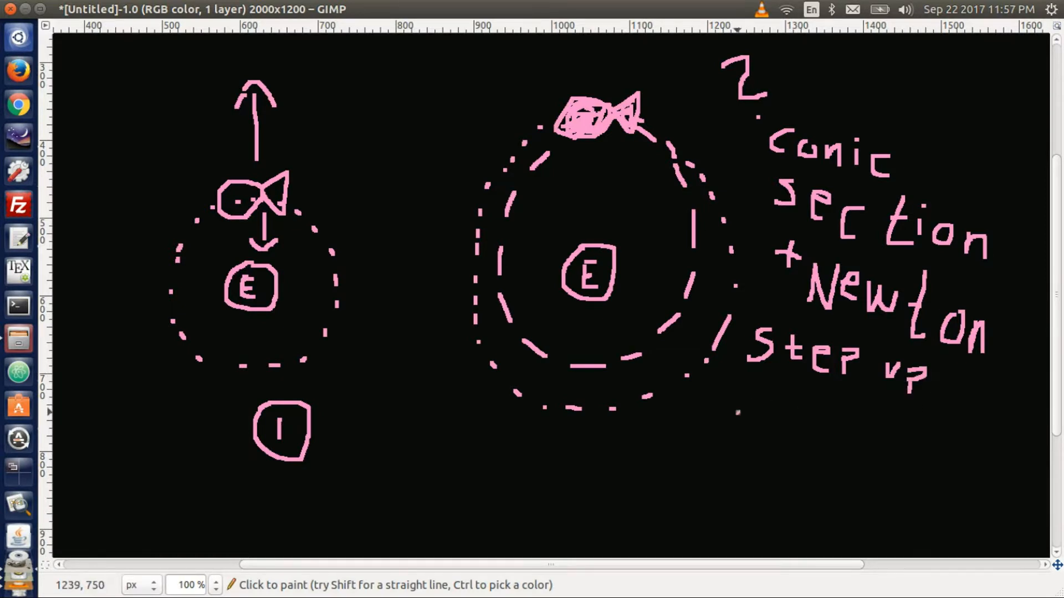
pyautogui.moveTo(732, 407); pyautogui.dragTo(794, 421)
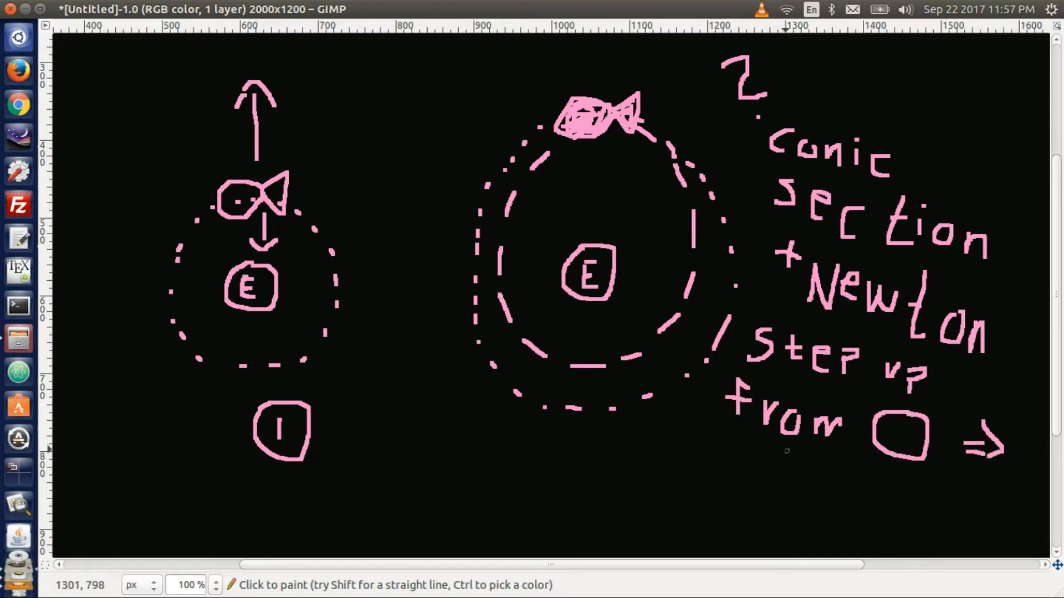
pyautogui.moveTo(706, 448); pyautogui.dragTo(766, 515)
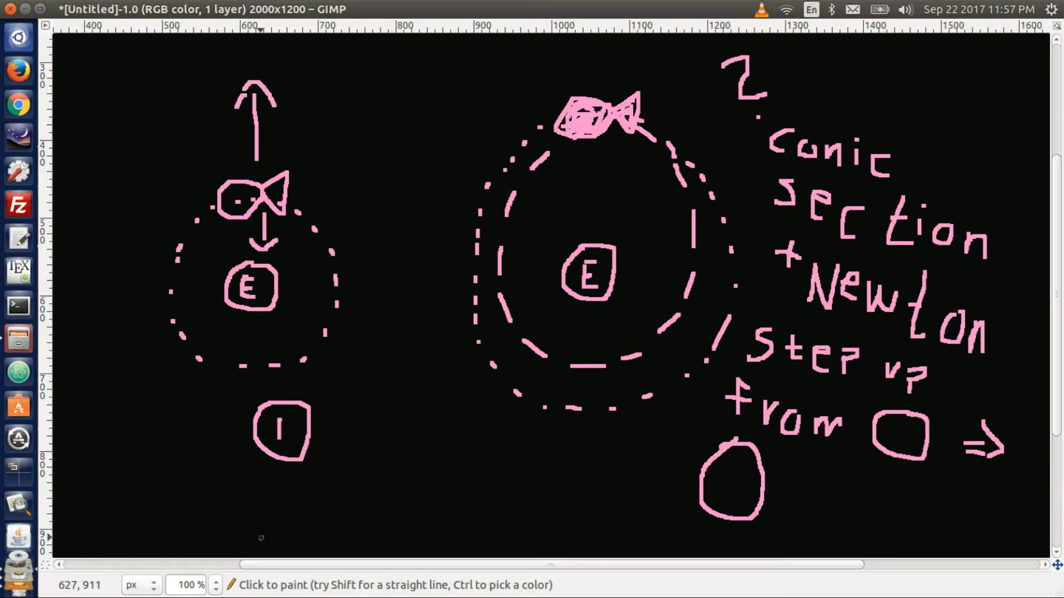
# - Draw an arrow, write 'Briefly', a double arrow and the letters 'El' along the bottom left
pyautogui.moveTo(74, 525); pyautogui.dragTo(125, 525)
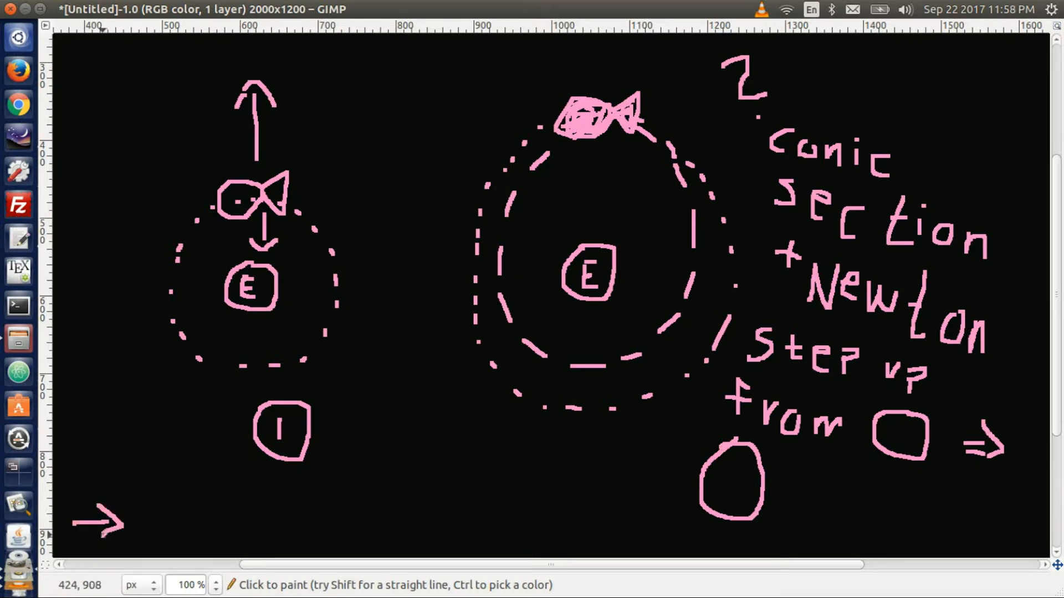
pyautogui.click(139, 505)
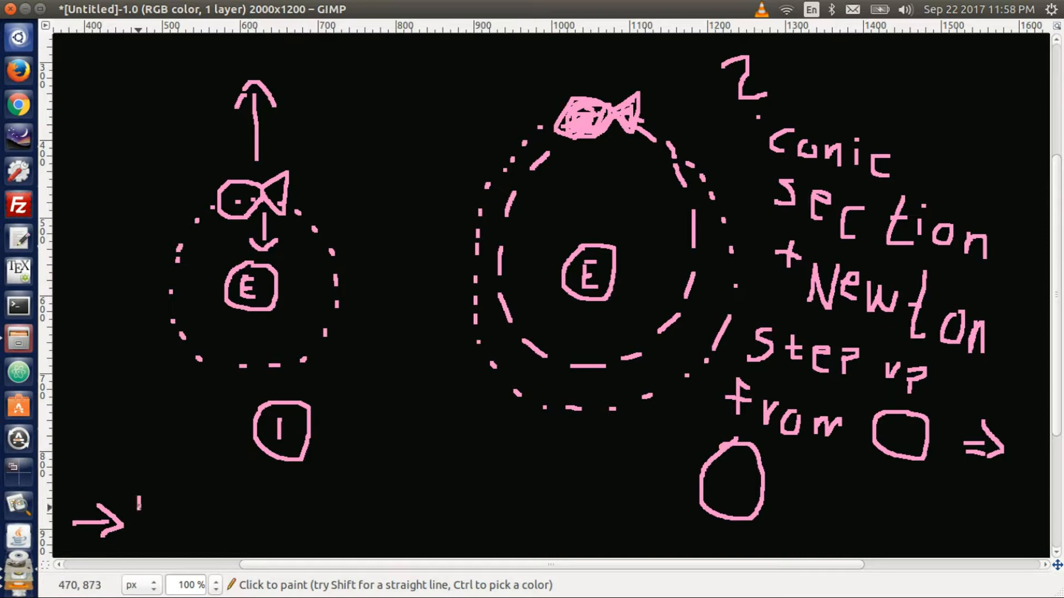
pyautogui.moveTo(135, 502); pyautogui.dragTo(189, 515)
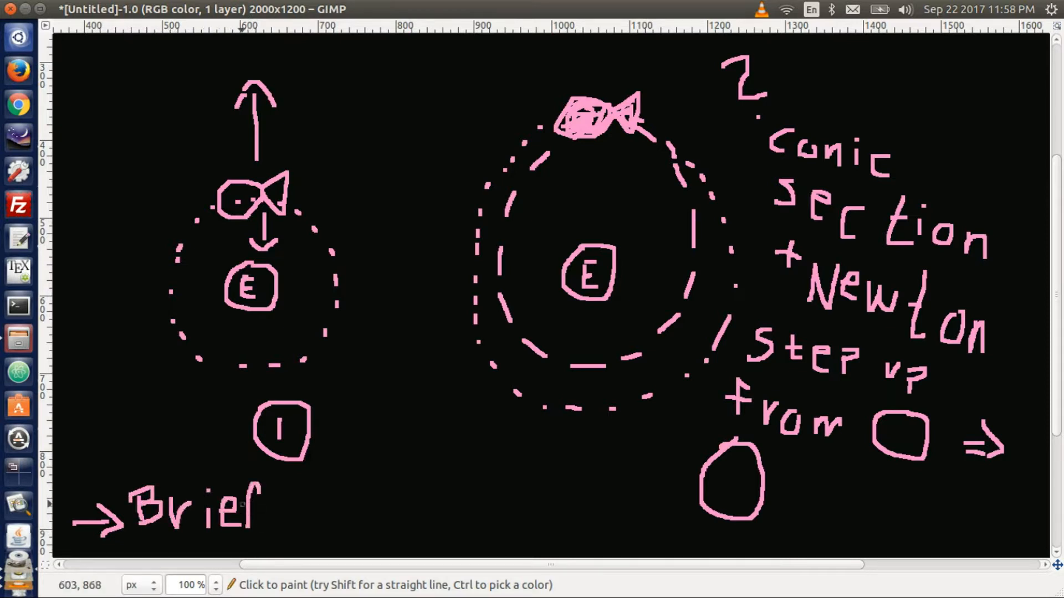
pyautogui.moveTo(258, 502); pyautogui.dragTo(306, 529)
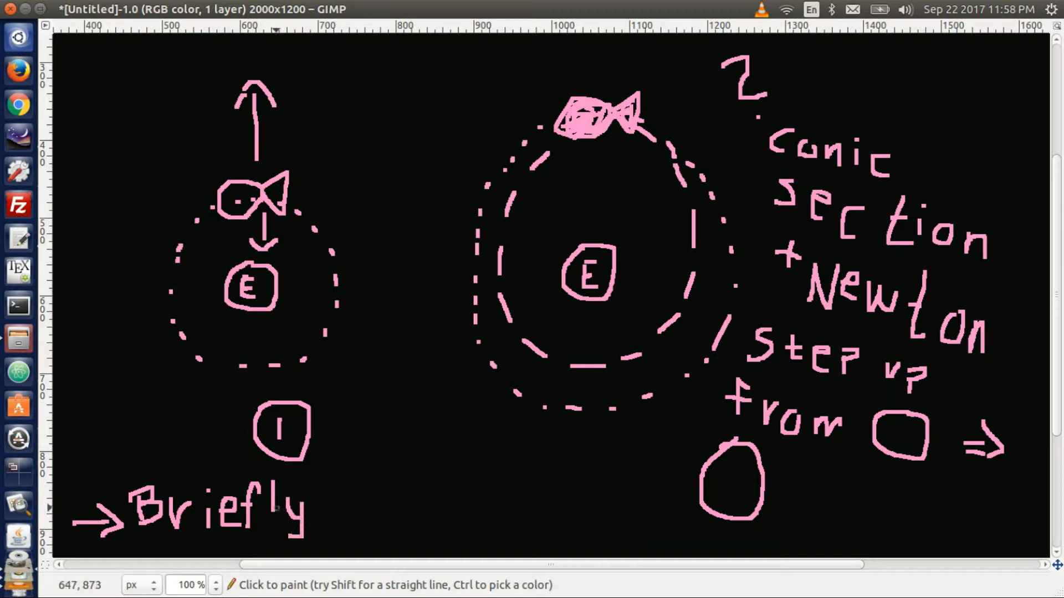
pyautogui.click(334, 516)
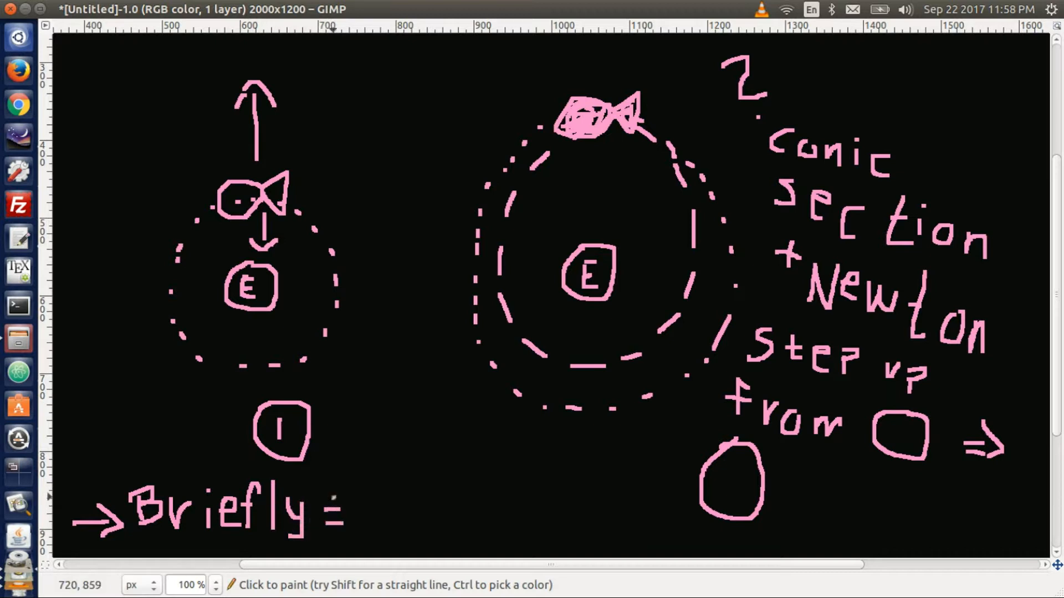
pyautogui.moveTo(339, 509); pyautogui.dragTo(407, 512)
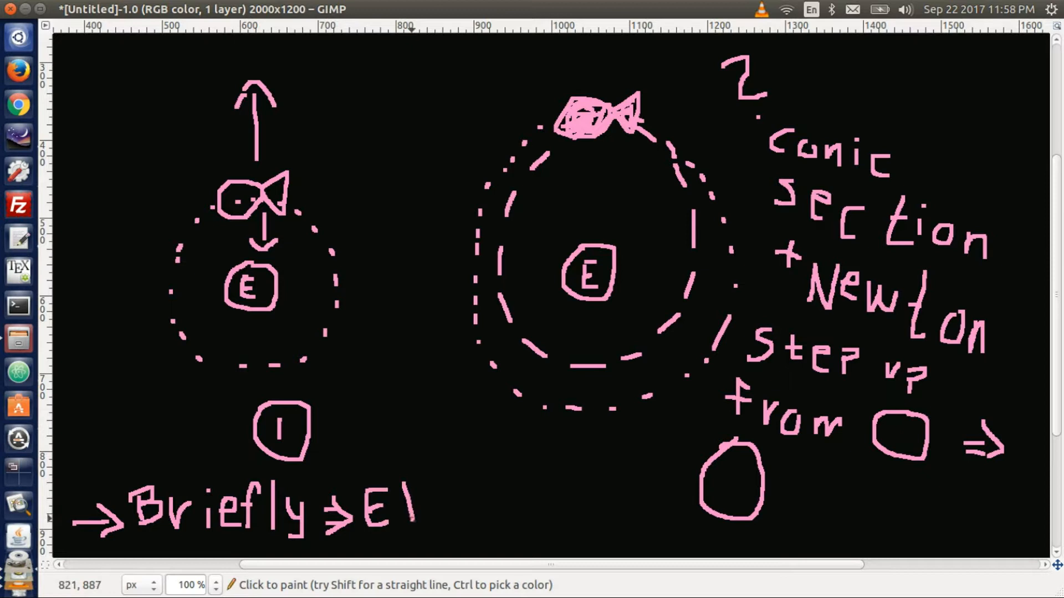